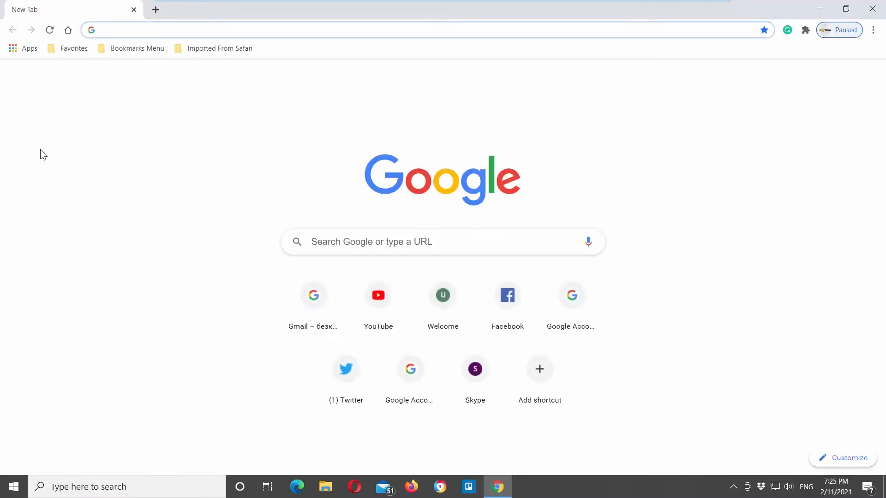
Expand Chrome's main menu and its More tools submenu.
left_click(872, 30)
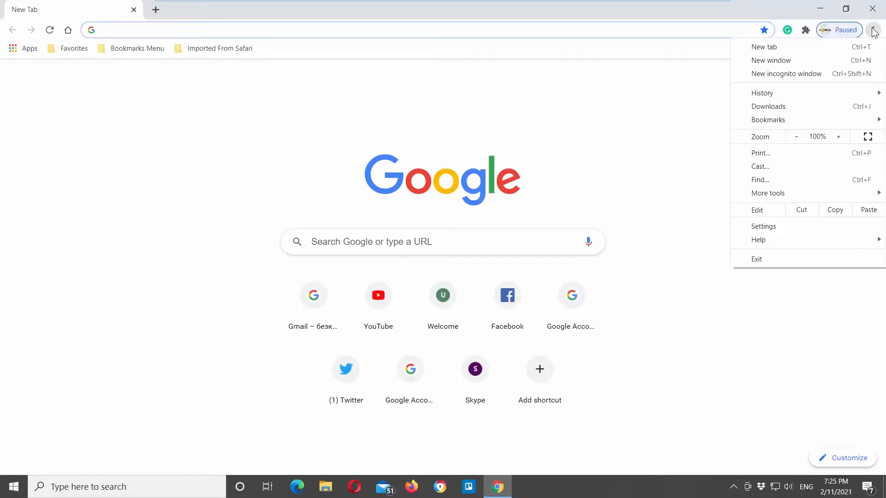
mouse_move(767, 193)
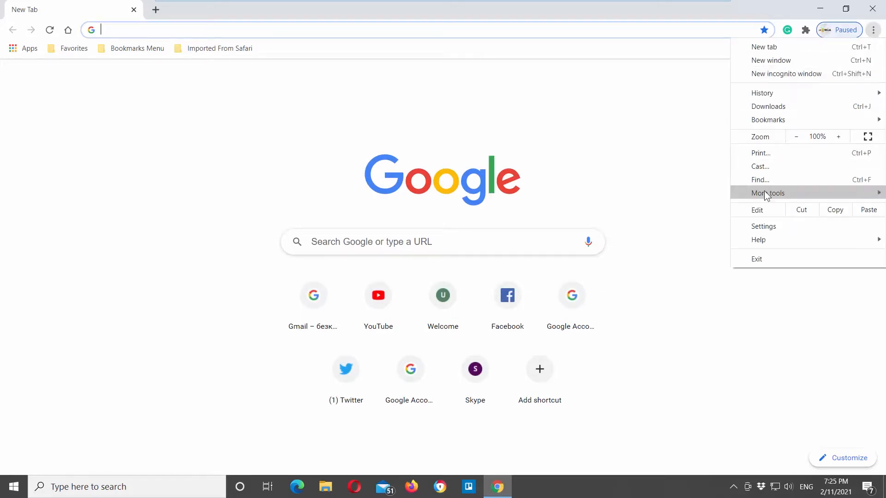
left_click(768, 193)
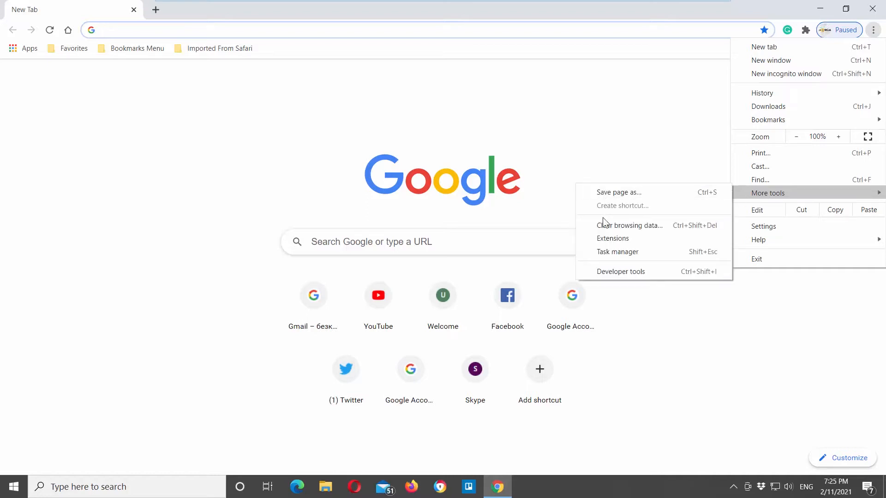
Reach the Chrome Web Store from the Extensions page's side menu.
left_click(612, 238)
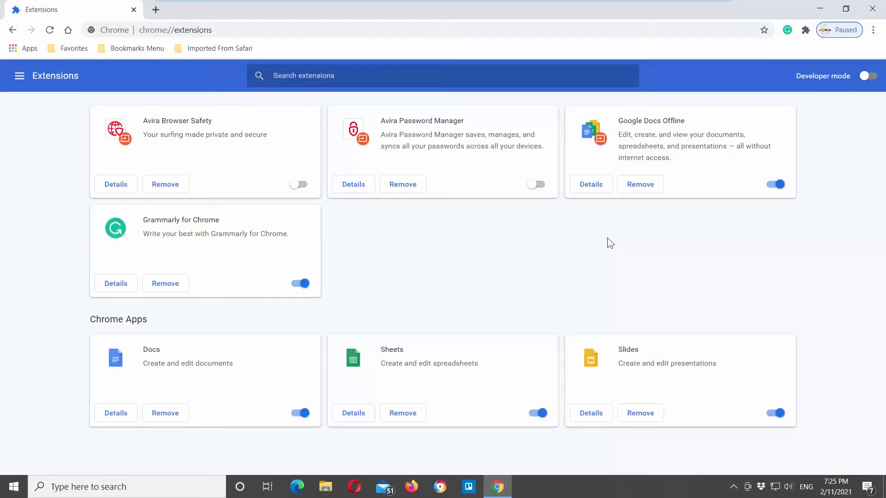
left_click(19, 76)
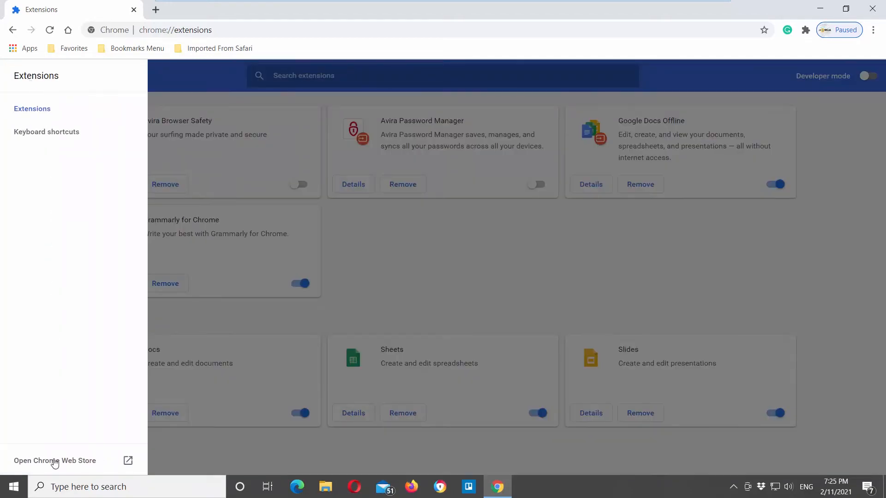
left_click(55, 461)
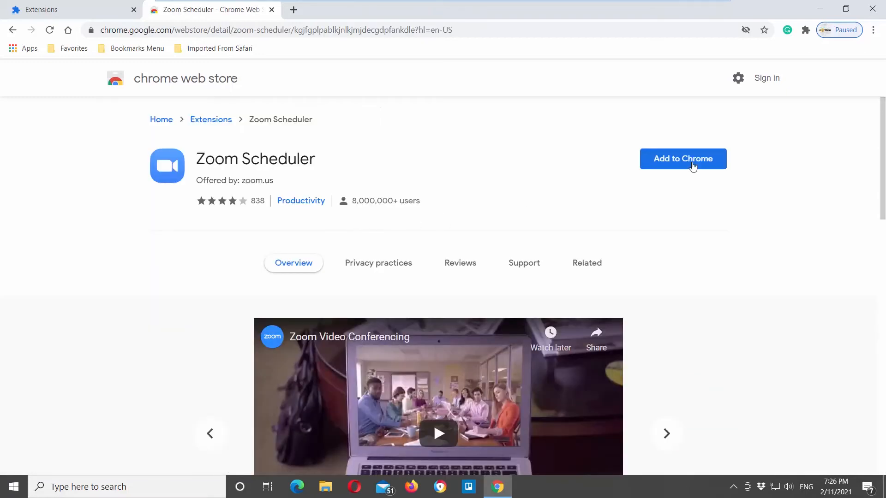
Install Zoom Scheduler via Add to Chrome on its store page.
left_click(683, 159)
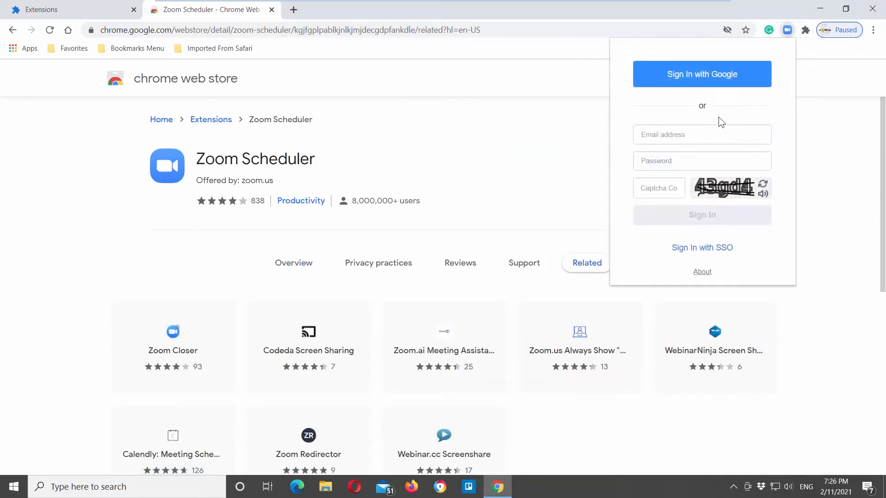
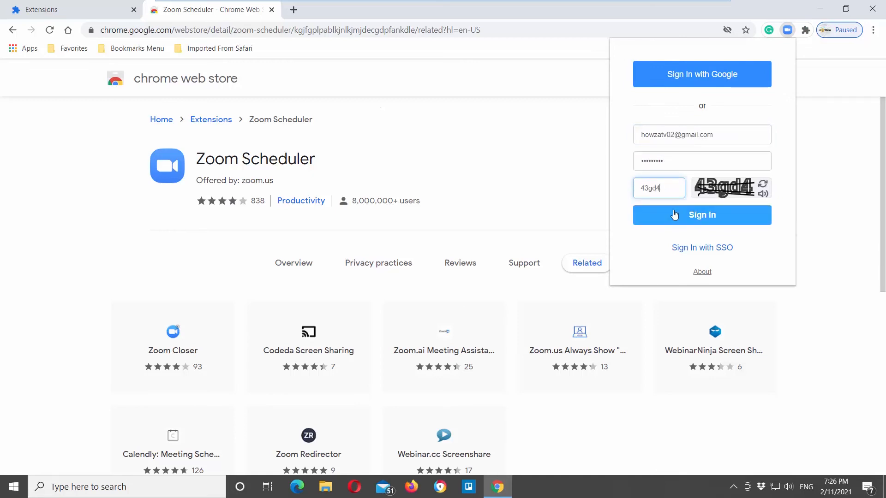